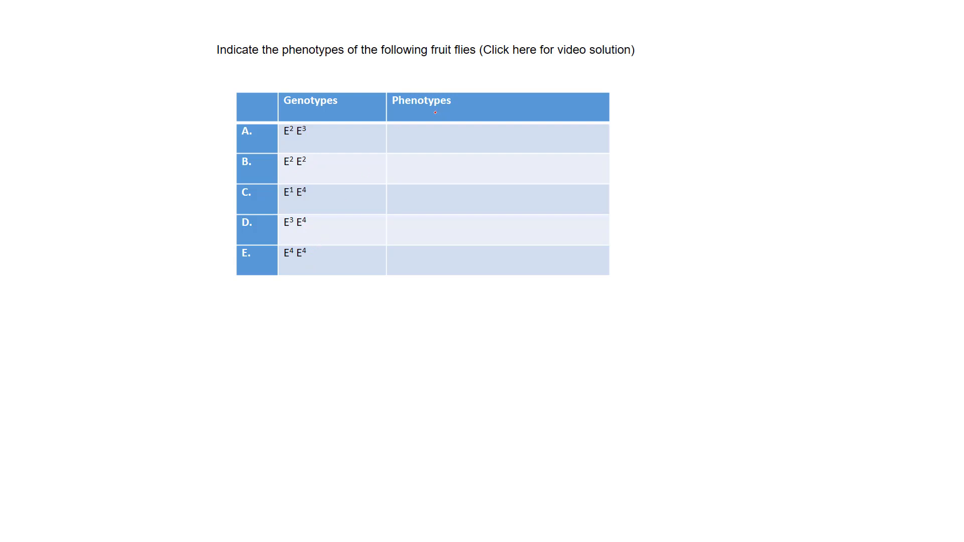
mouse_move(382, 233)
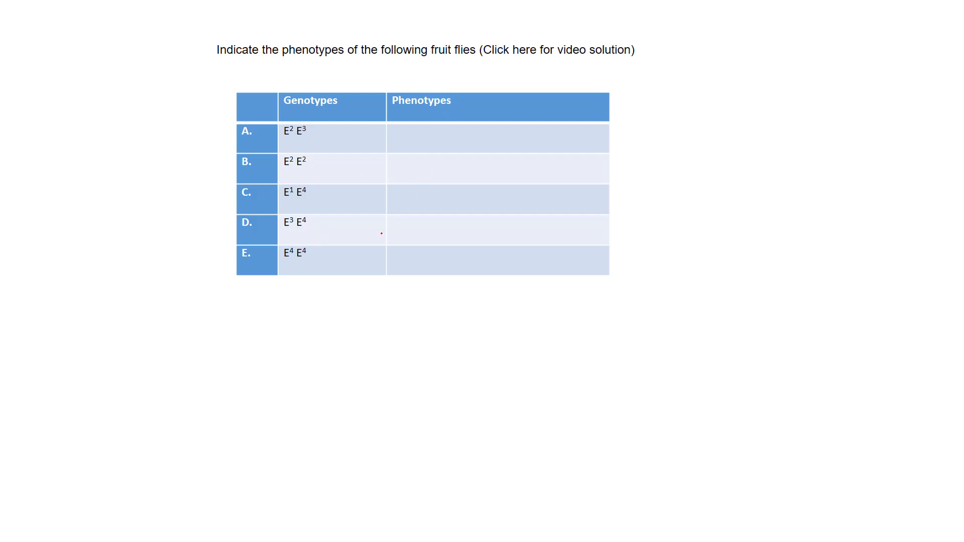
mouse_move(481, 304)
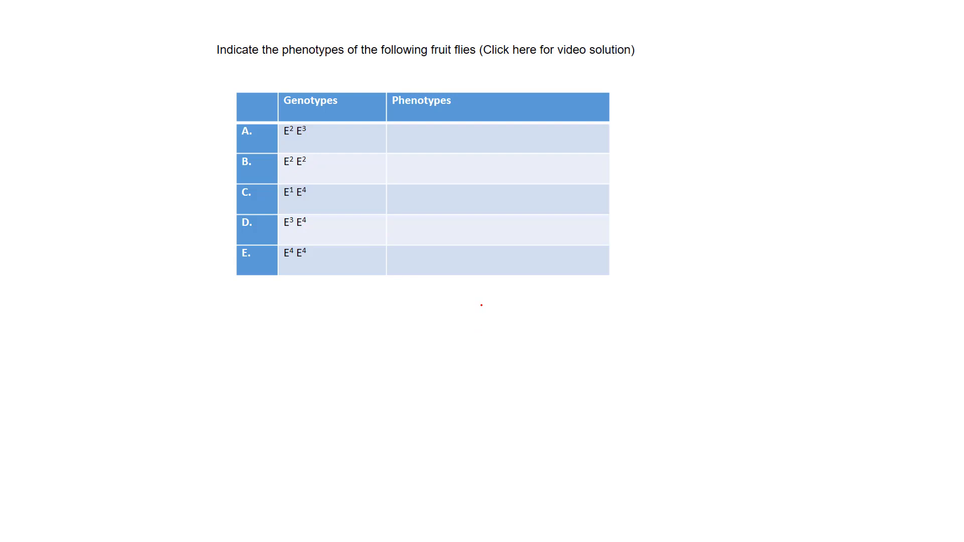
mouse_move(402, 381)
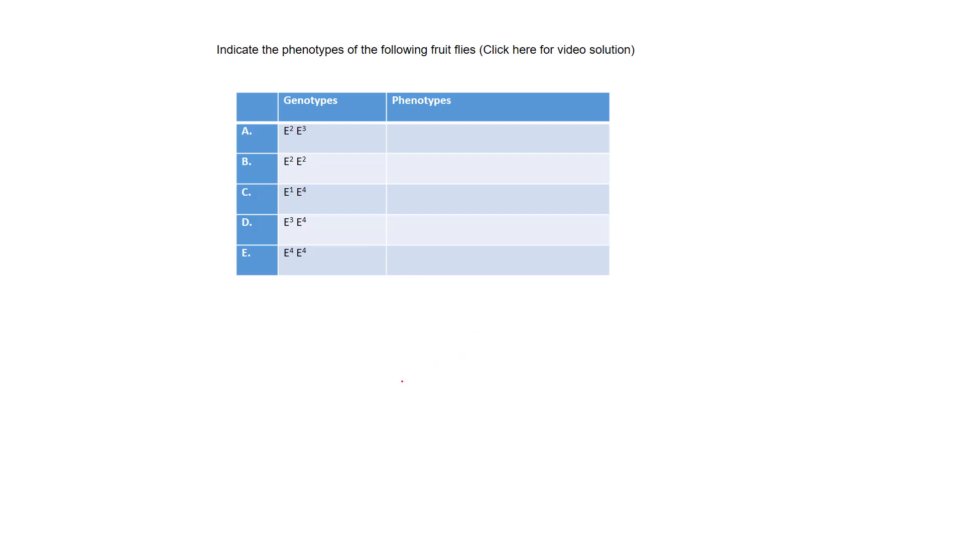
mouse_move(391, 369)
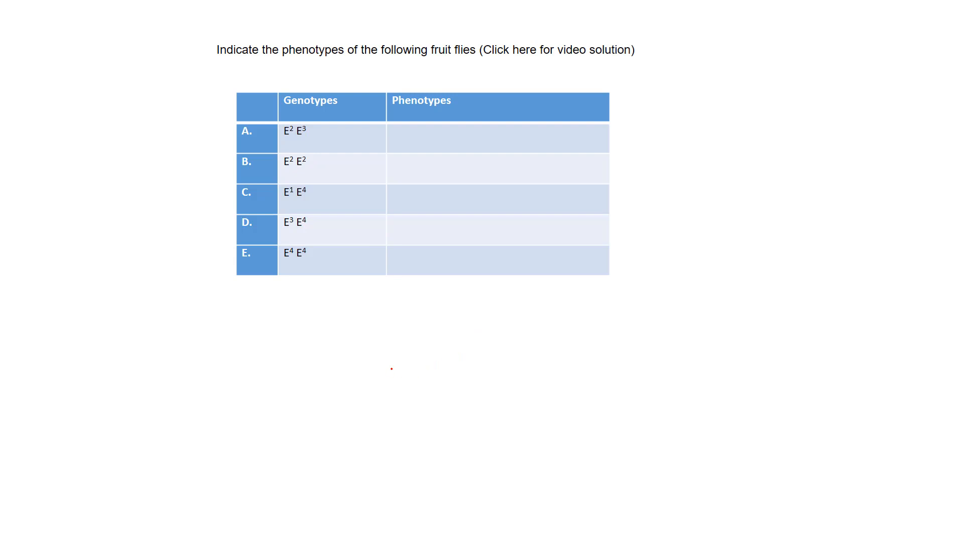
mouse_move(402, 354)
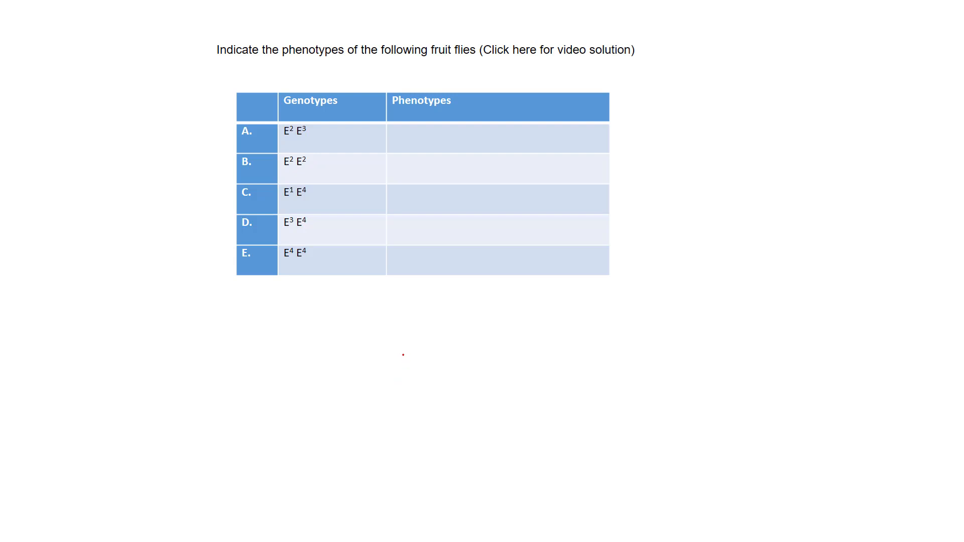
mouse_move(408, 361)
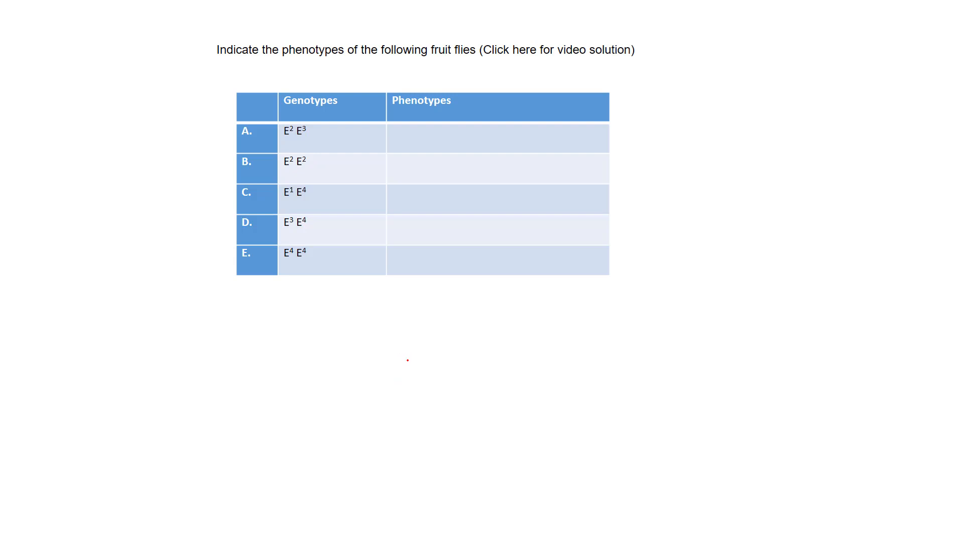
mouse_move(412, 360)
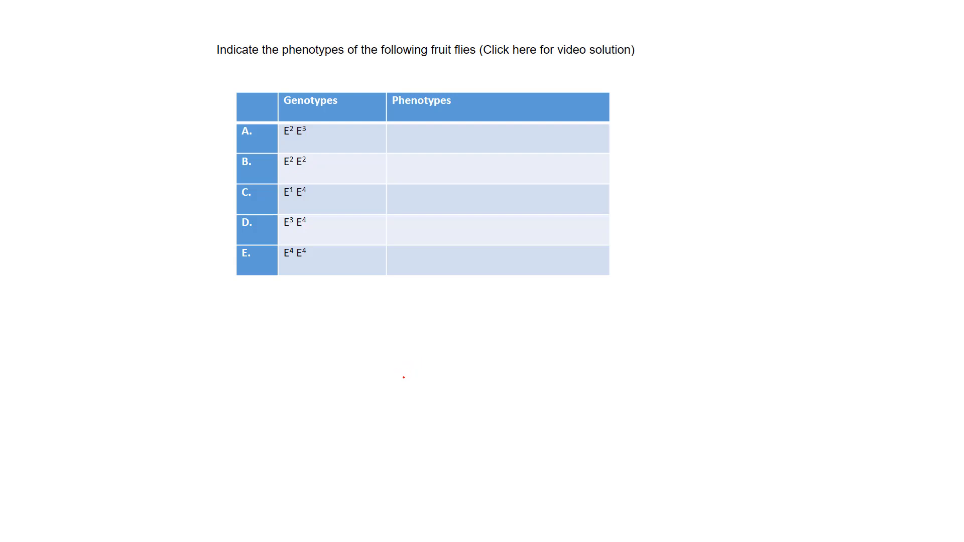
mouse_move(400, 367)
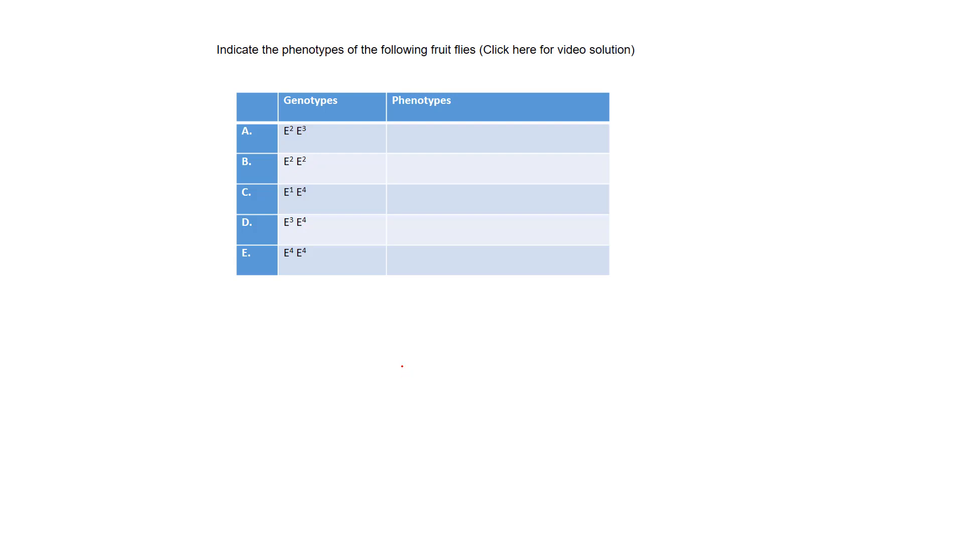
mouse_move(406, 370)
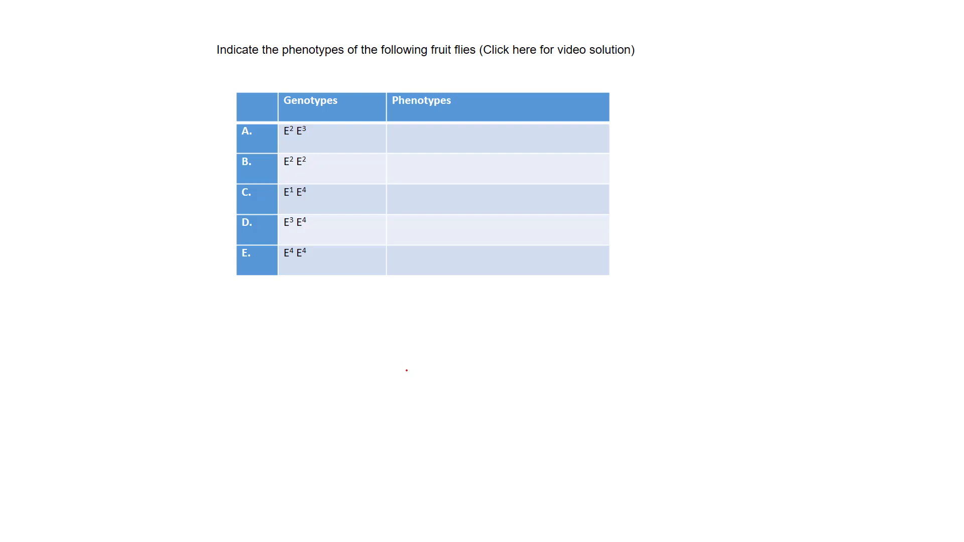
mouse_move(401, 367)
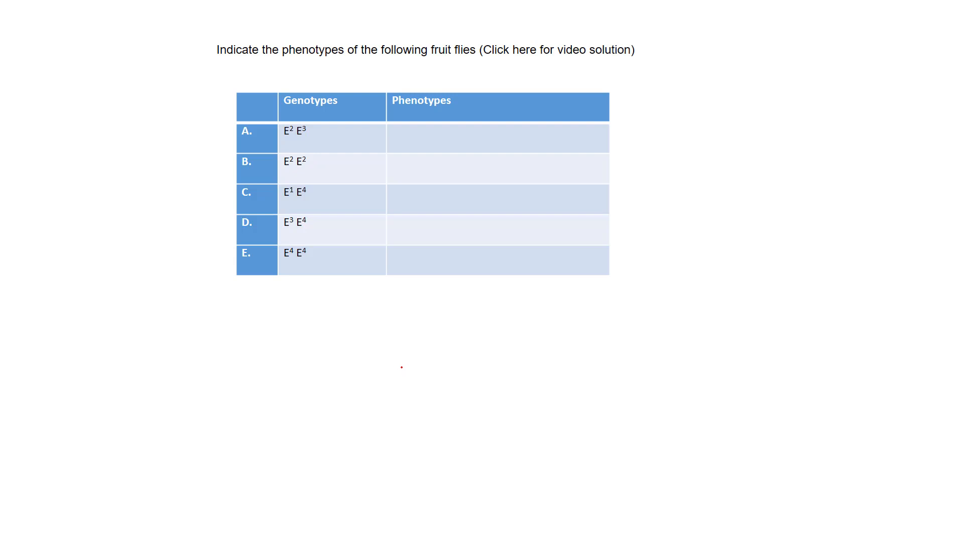
mouse_move(406, 355)
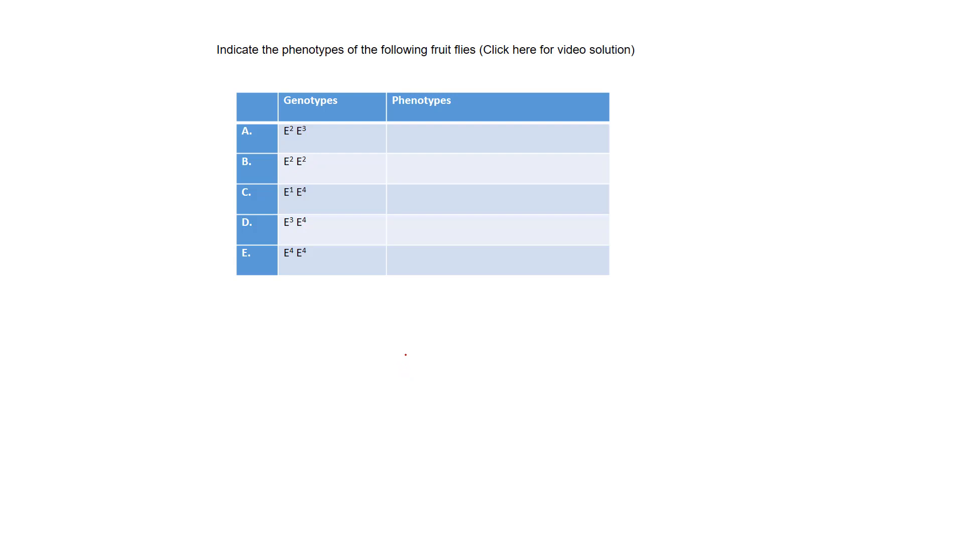
mouse_move(416, 371)
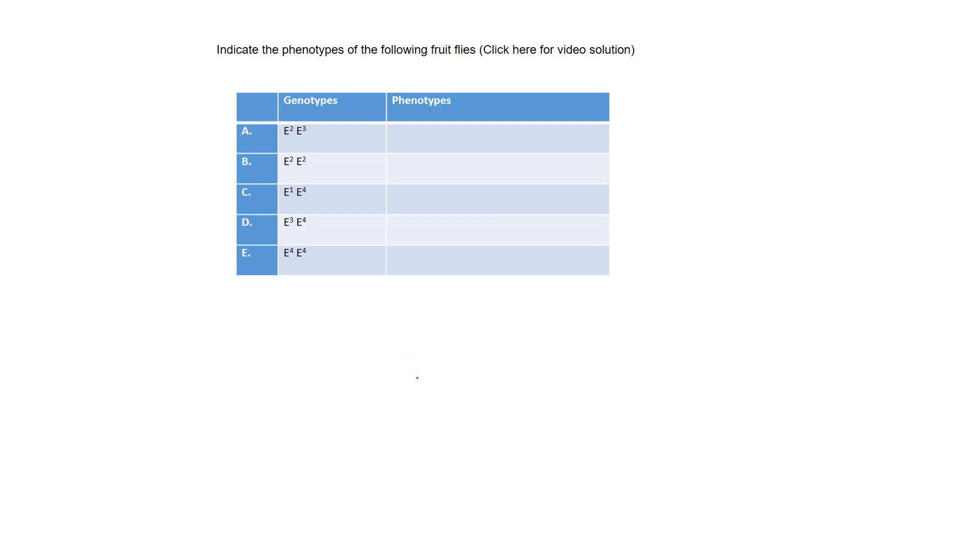
mouse_move(755, 120)
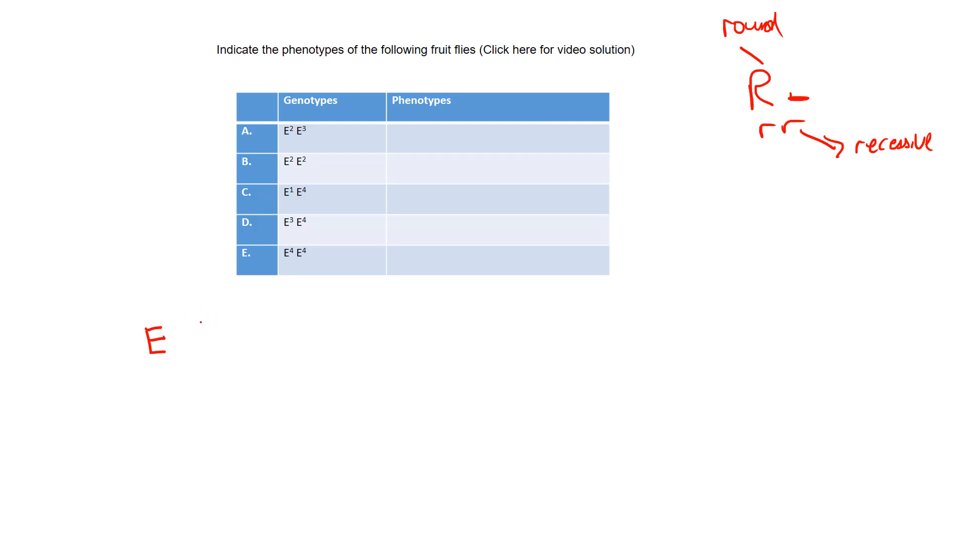
type("E¹_ = red  E²_ = apricot")
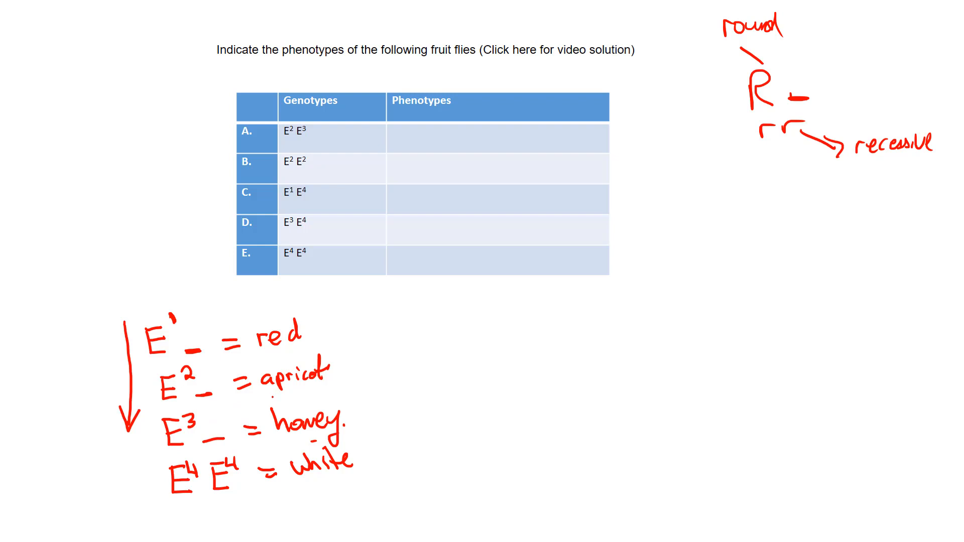
type("apr")
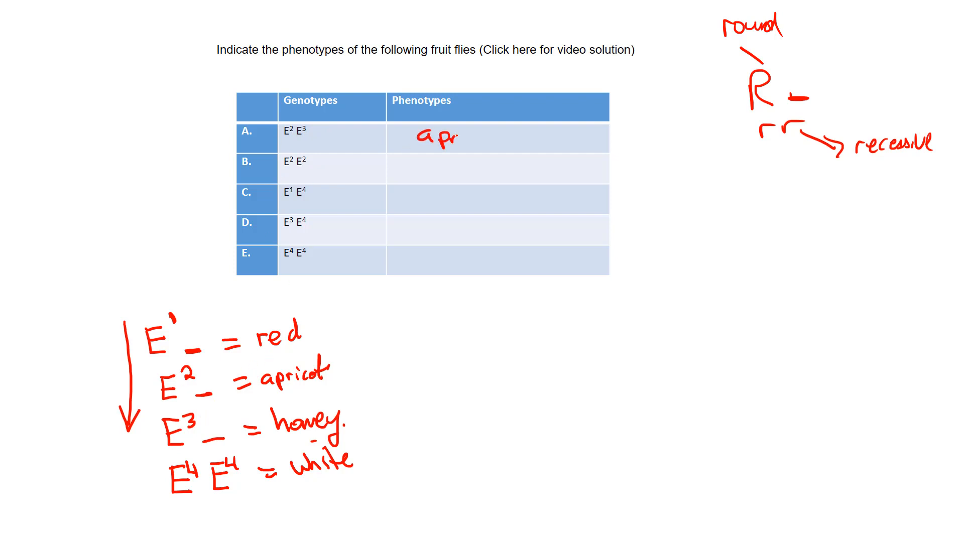
type("apricot")
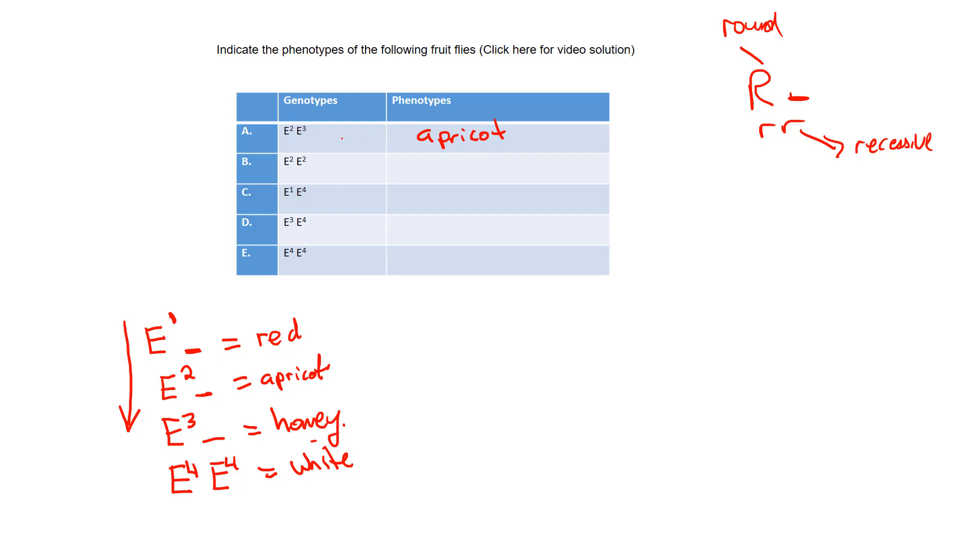
mouse_move(527, 116)
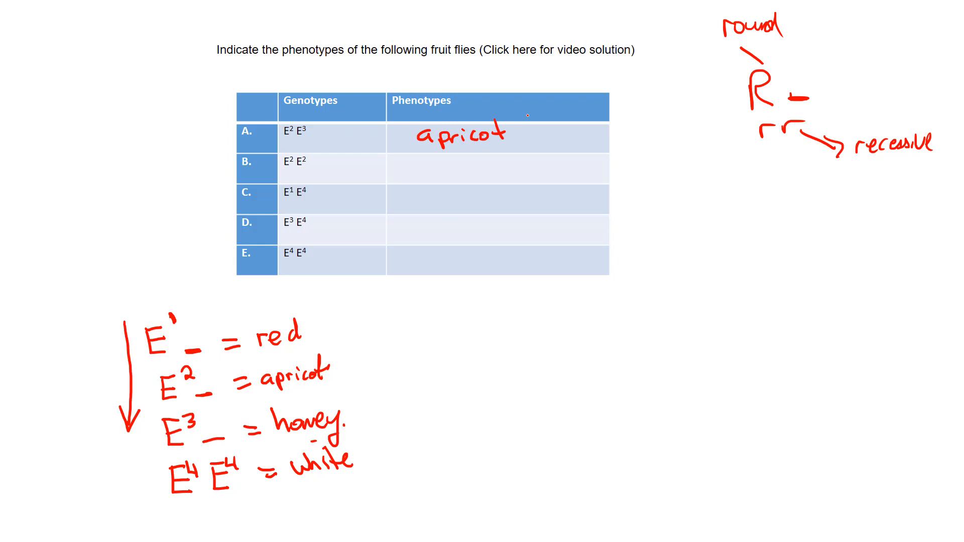
type("(heter")
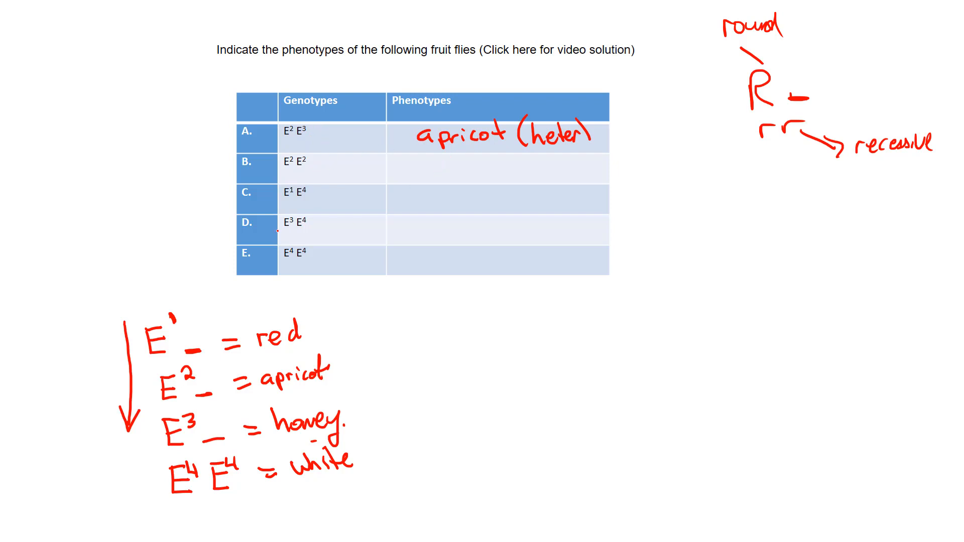
type("apricot")
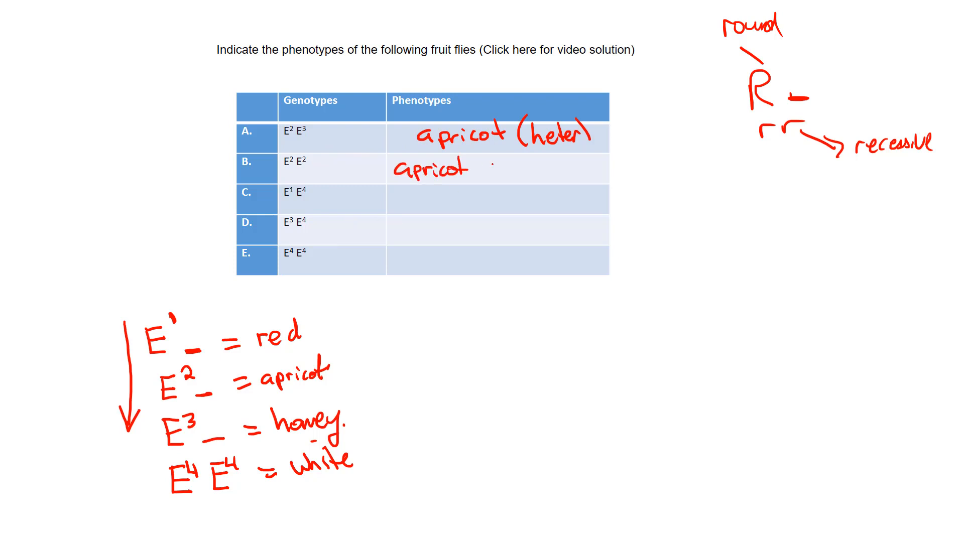
type("(homozy")
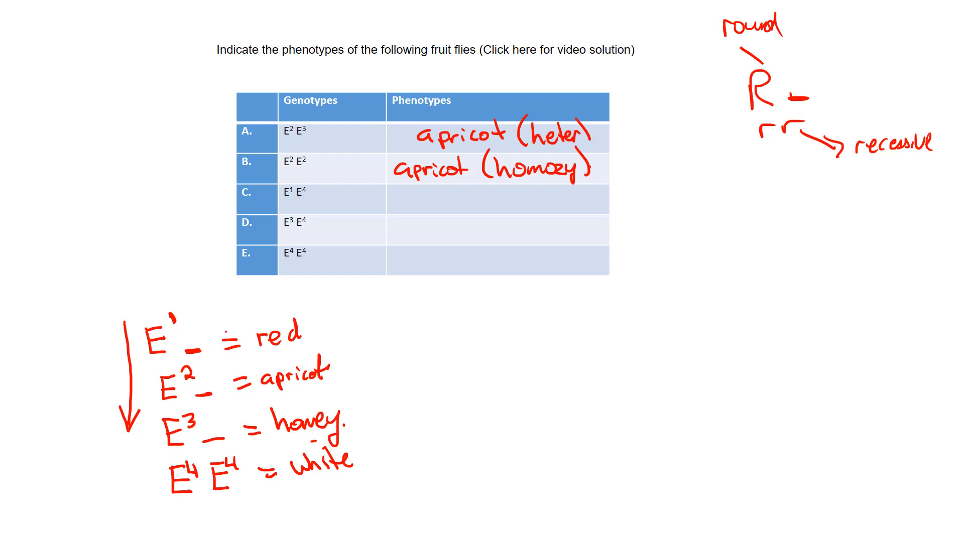
type("r")
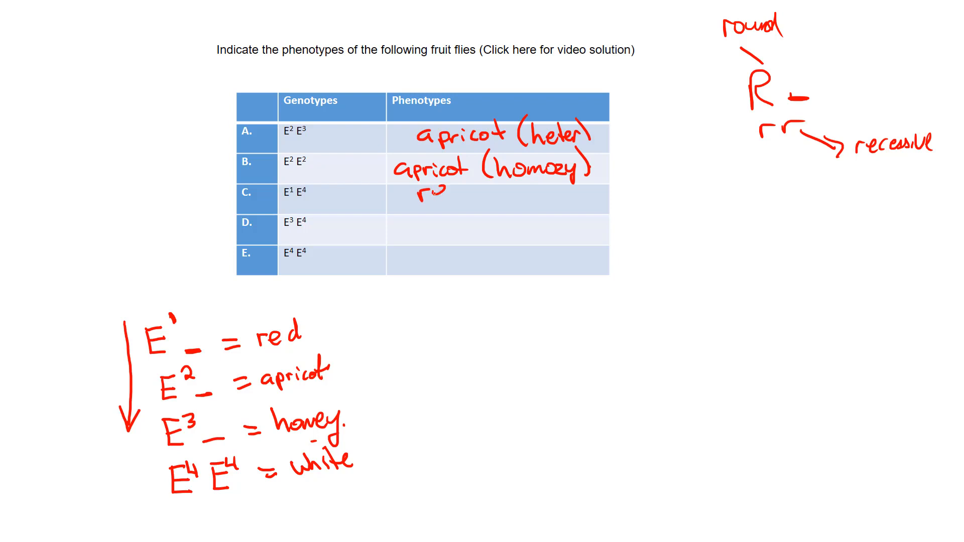
type("red")
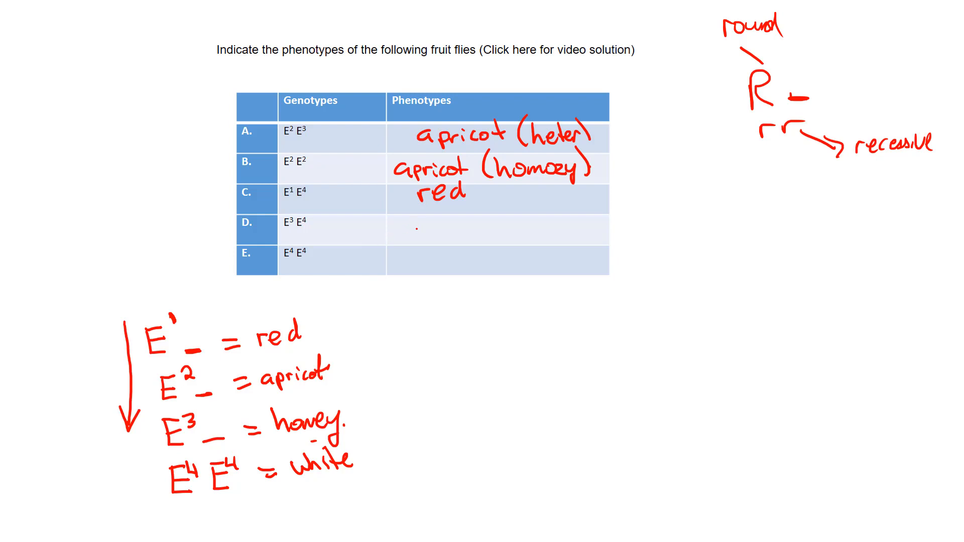
type("honey (")
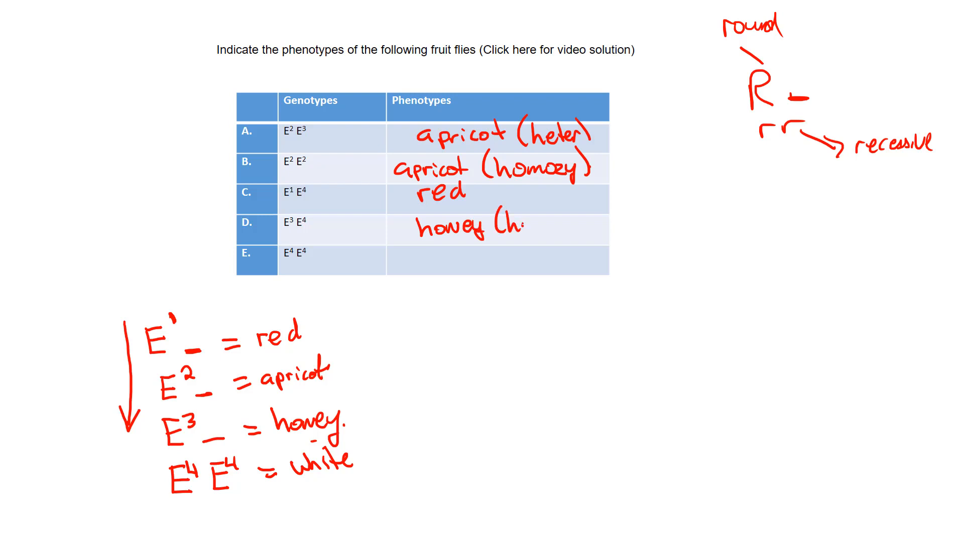
type("heter).")
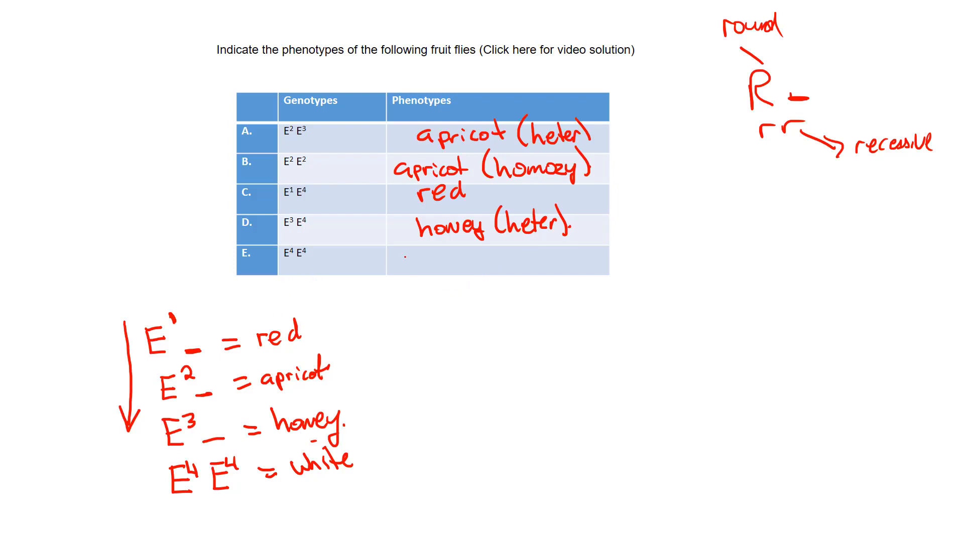
type("white (")
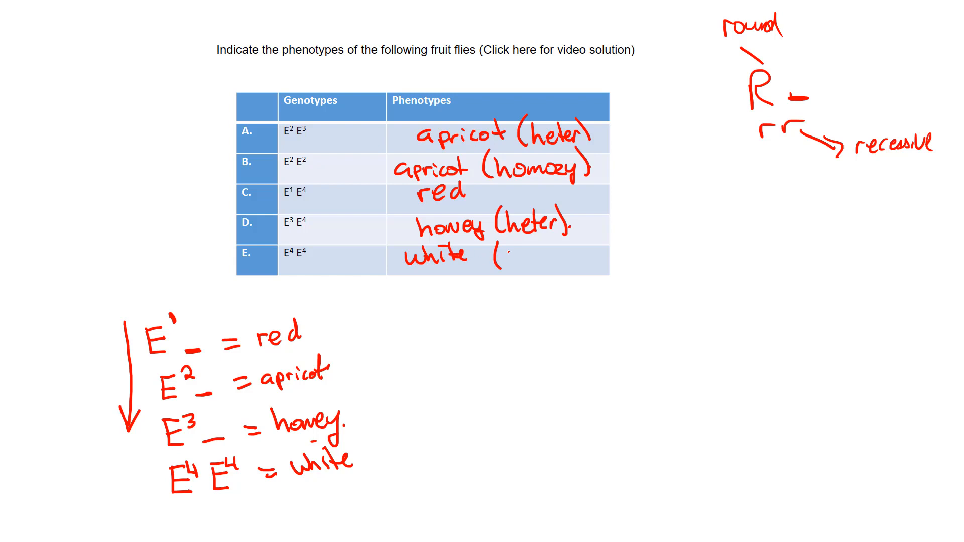
type("hom")
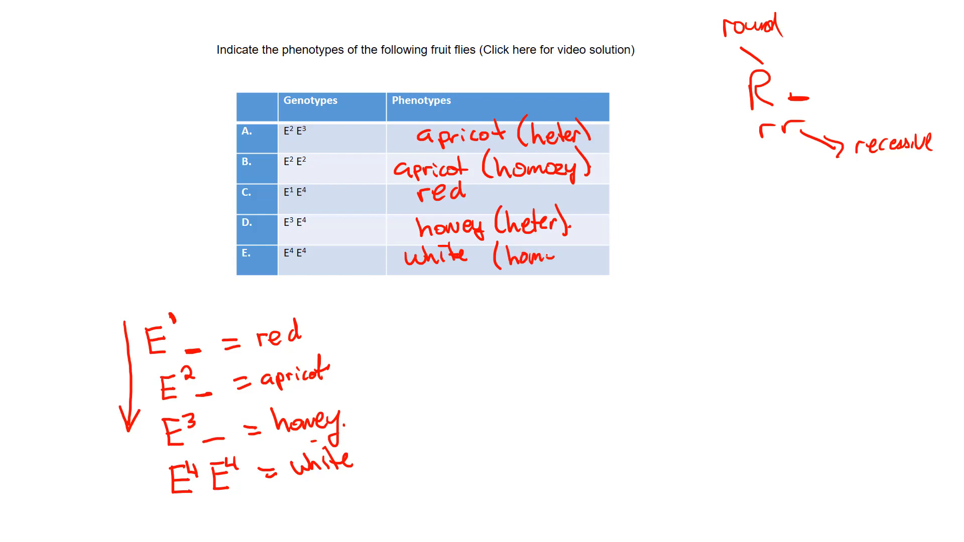